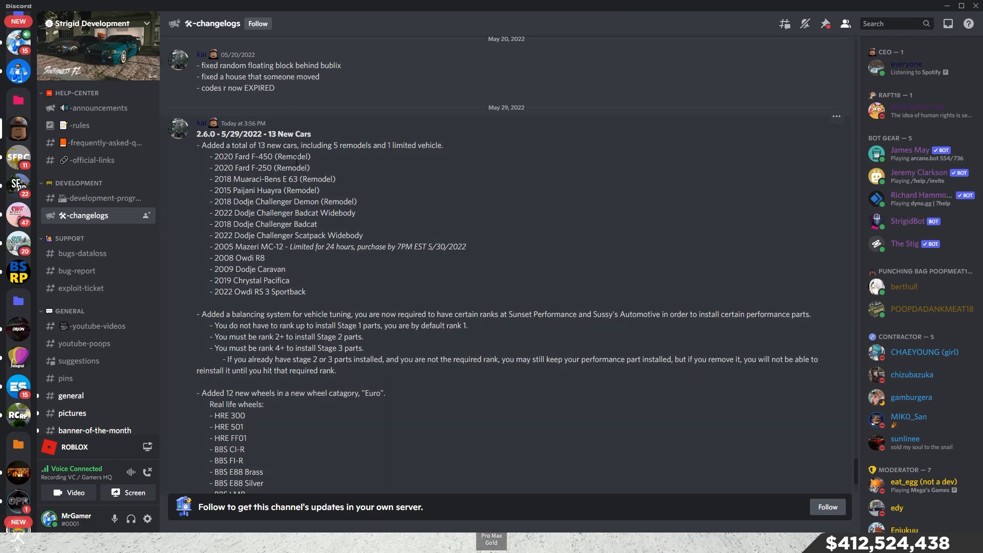
# Scroll through the Discord changelog before driving the red Huayra into the parking lot
pyautogui.scroll(-3)
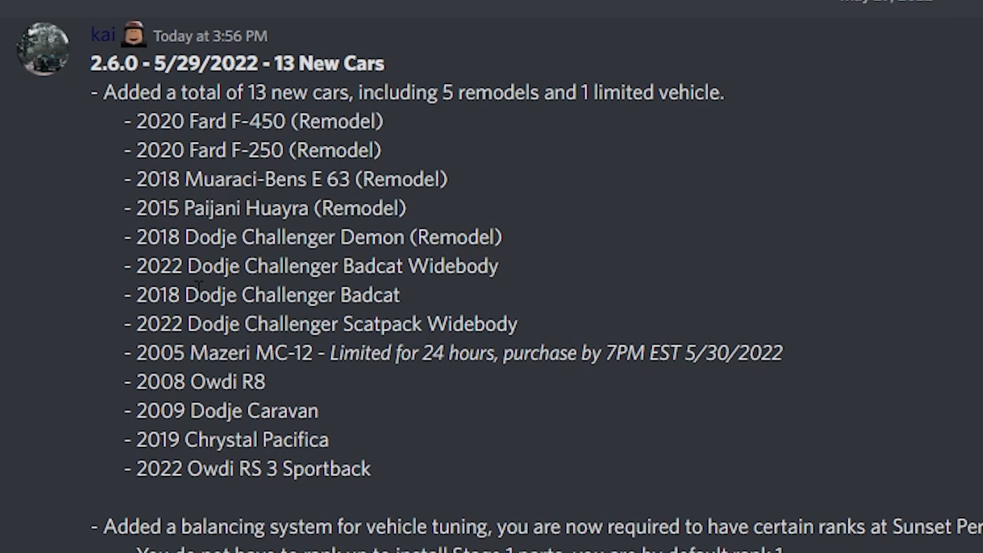
pyautogui.moveTo(304, 323)
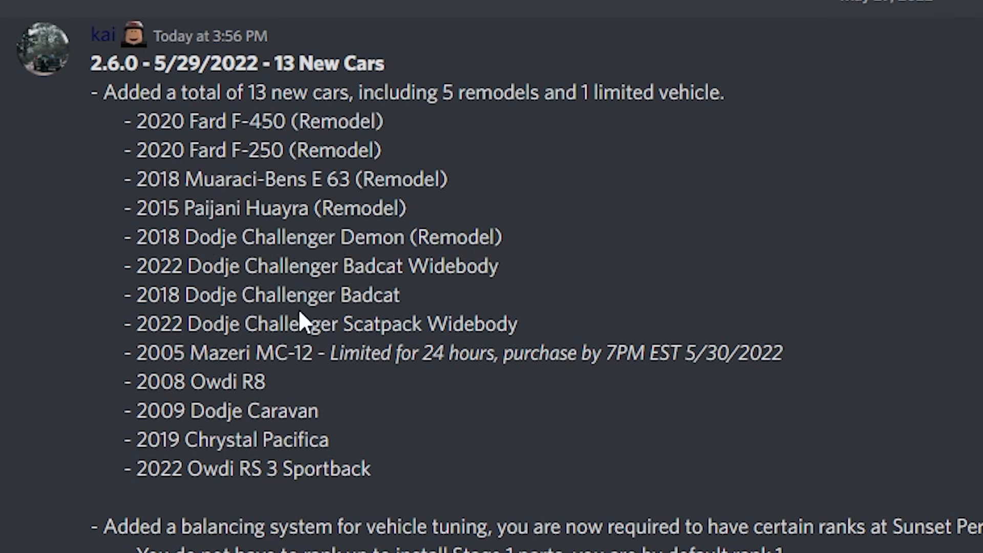
pyautogui.moveTo(329, 416)
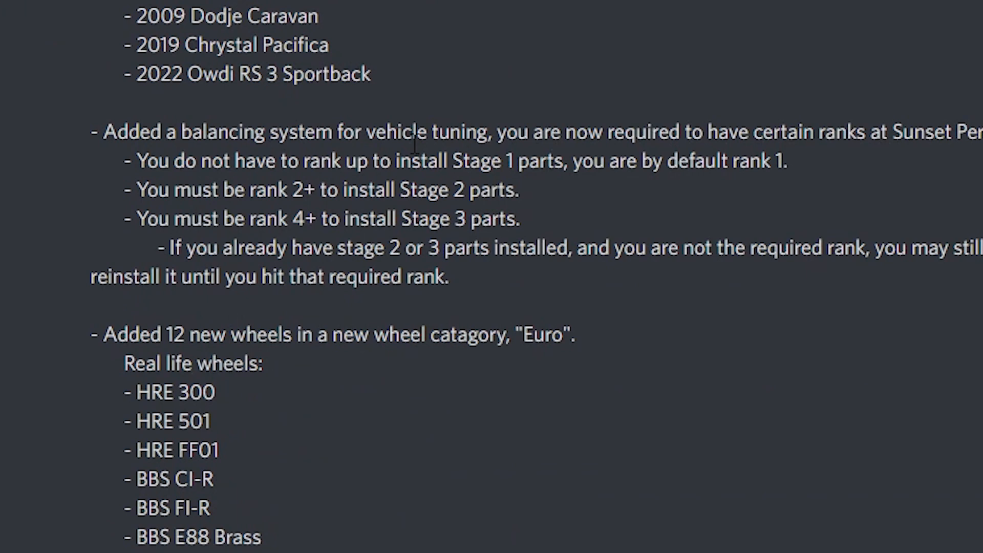
pyautogui.moveTo(391, 191)
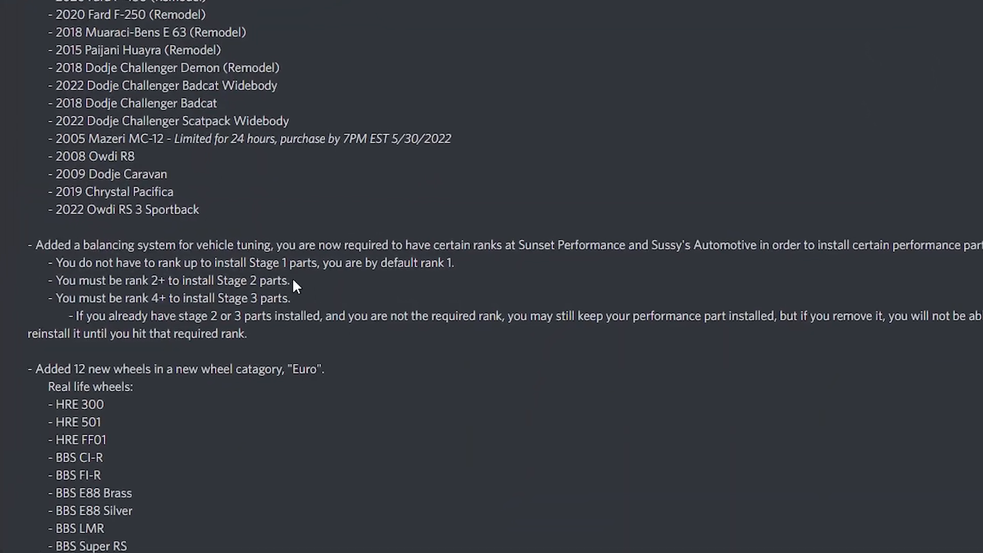
pyautogui.scroll(-3)
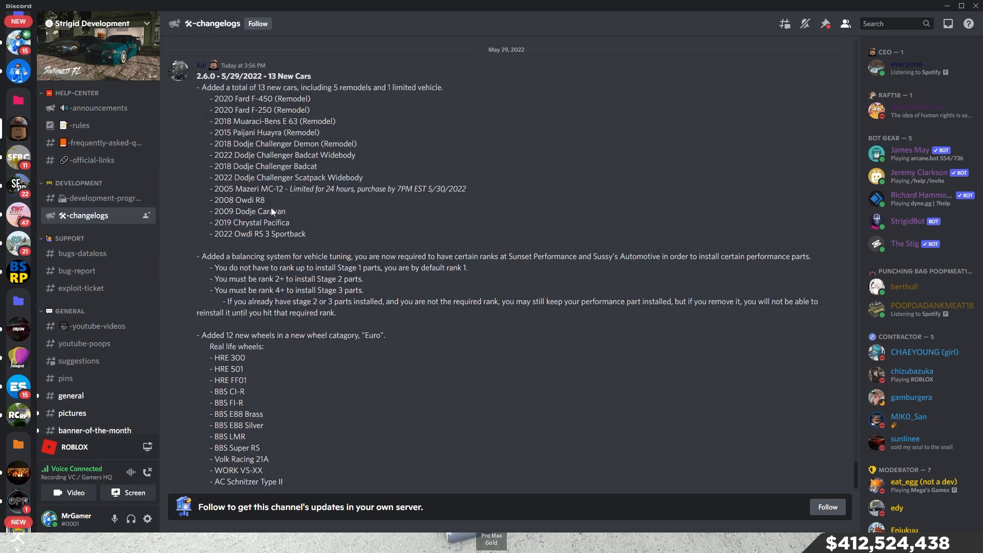
pyautogui.scroll(-3)
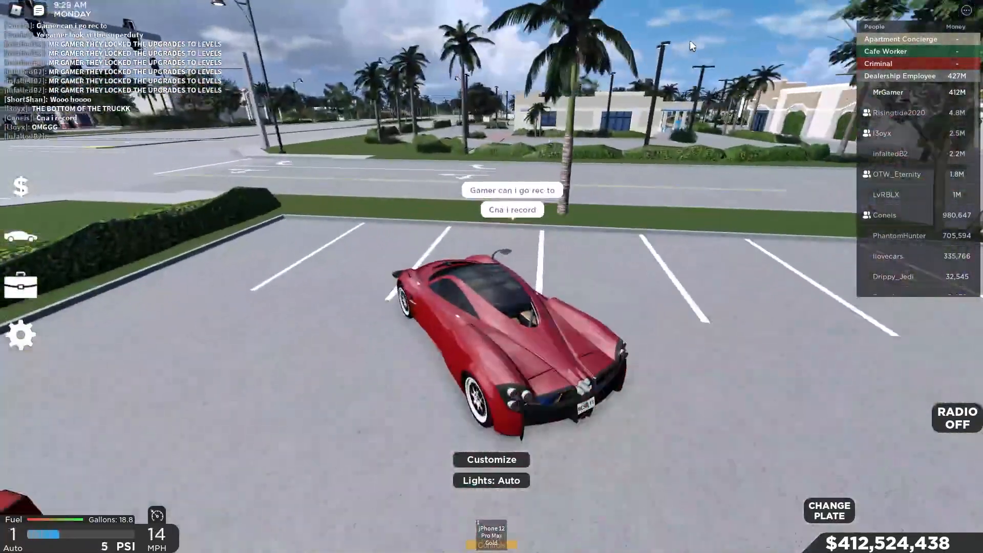
# View the Huayra's rank-locked Stage 2 and 3 engine upgrades, then sit in the blue supercar
pyautogui.click(491, 460)
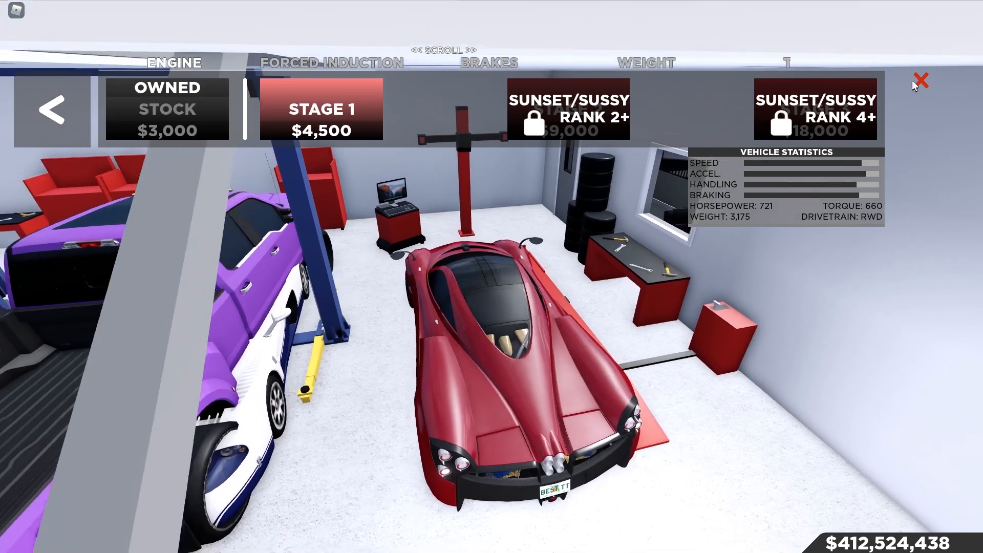
pyautogui.click(920, 80)
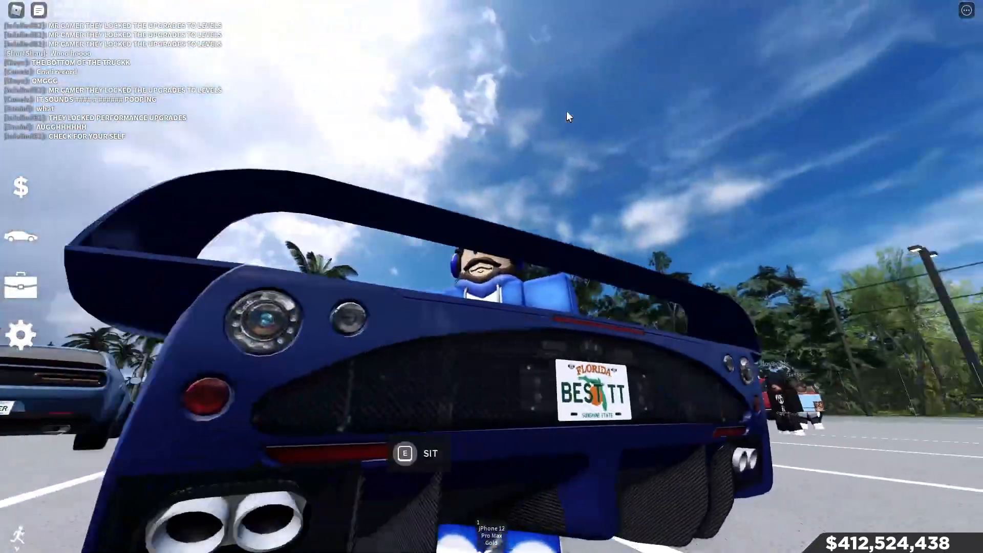
pyautogui.press('e')
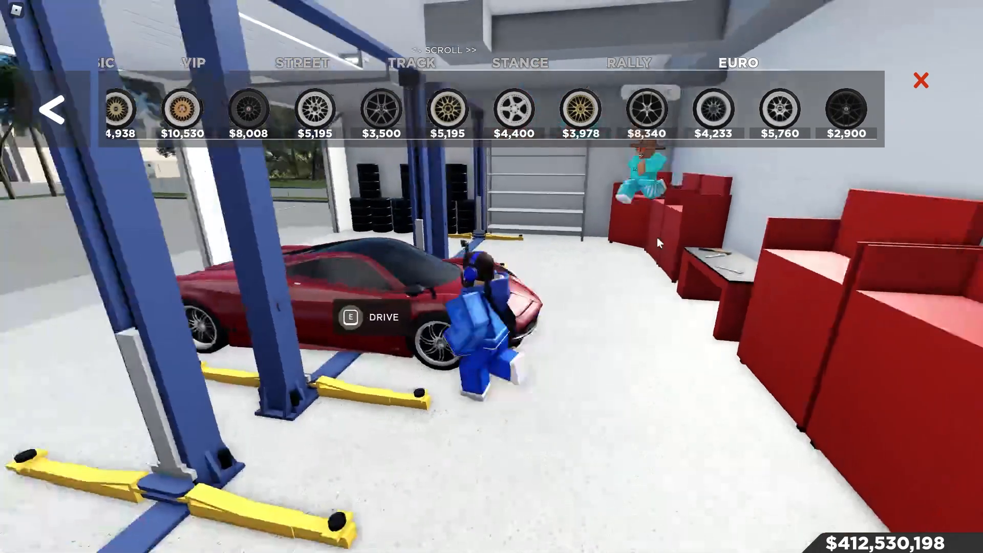
# Purchase the $5,760 Euro wheel and exit the wheel customization menu
pyautogui.click(779, 113)
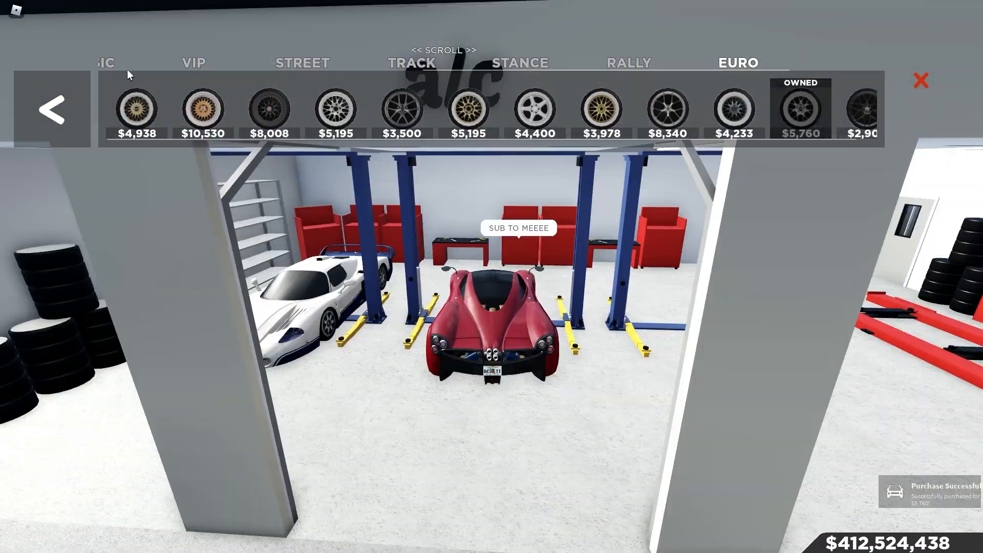
pyautogui.click(921, 81)
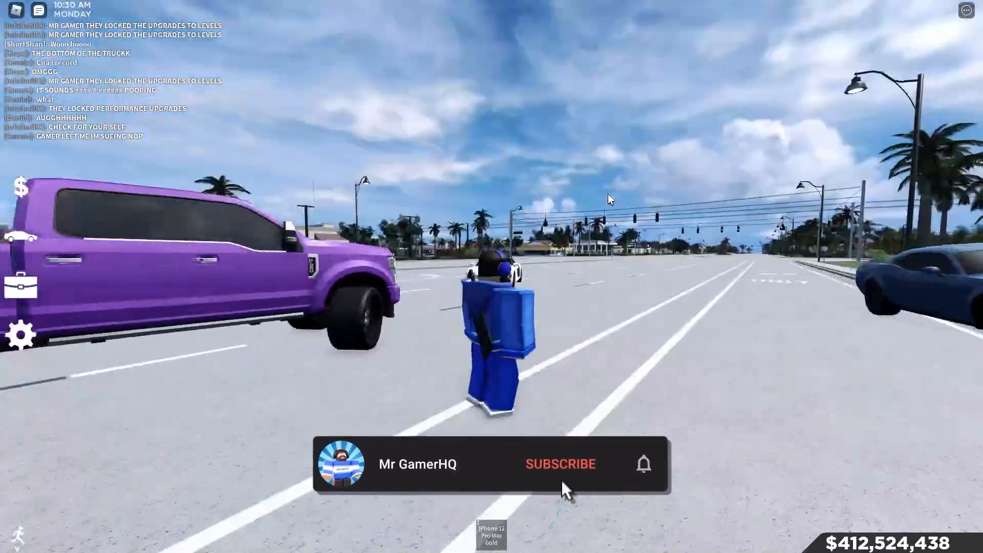
# Get into the white MC-12 parked on the road
pyautogui.click(559, 463)
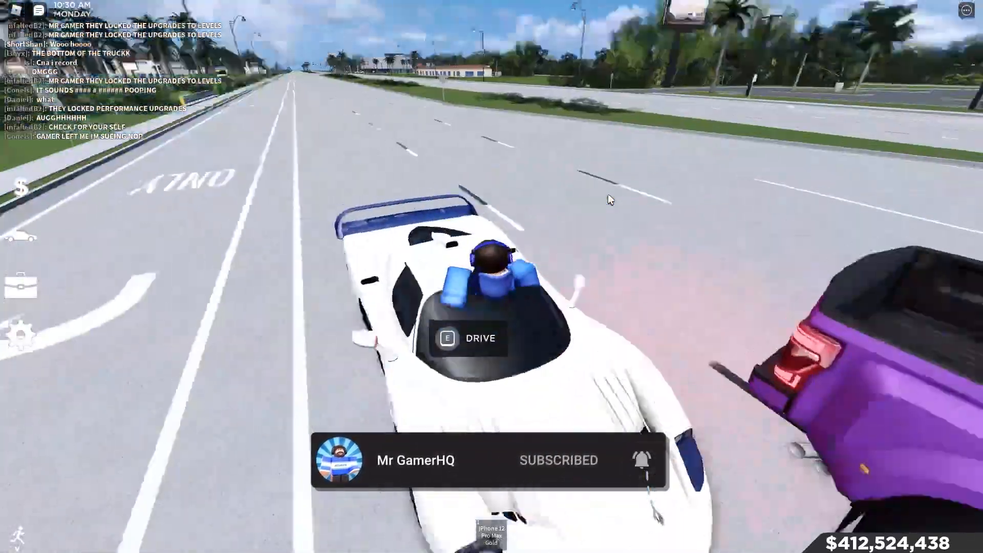